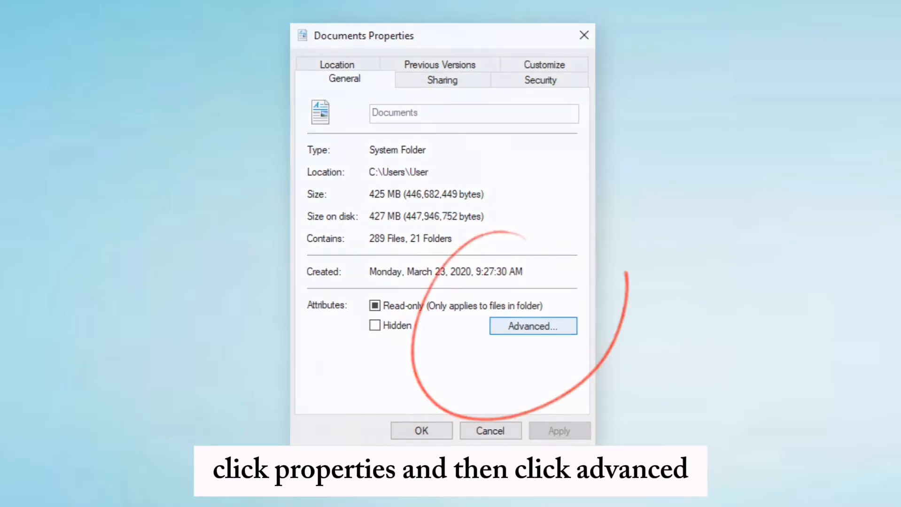
- Open the Advanced Attributes for the Documents folder from its General tab
left_click(533, 325)
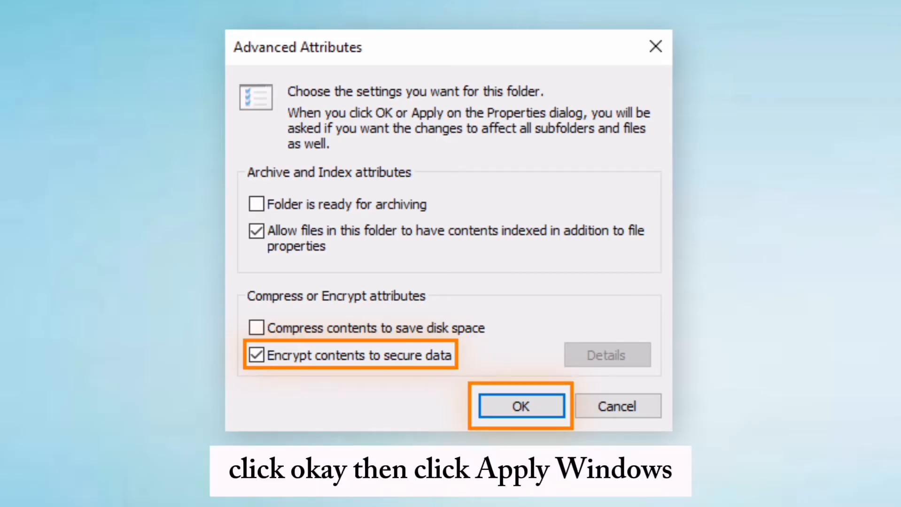
- Confirm 'Encrypt contents to secure data' for the Documents folder
left_click(520, 406)
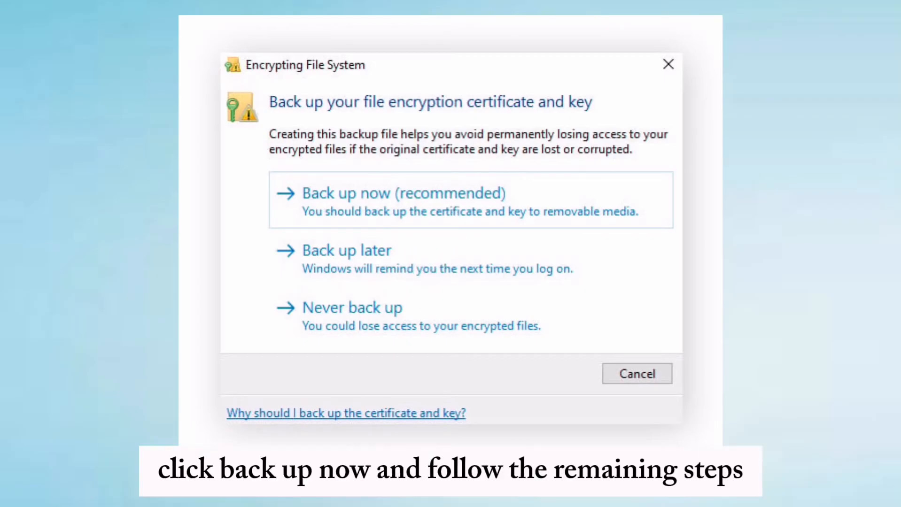
- Choose 'Back up now (recommended)' in the Encrypting File System prompt
left_click(403, 200)
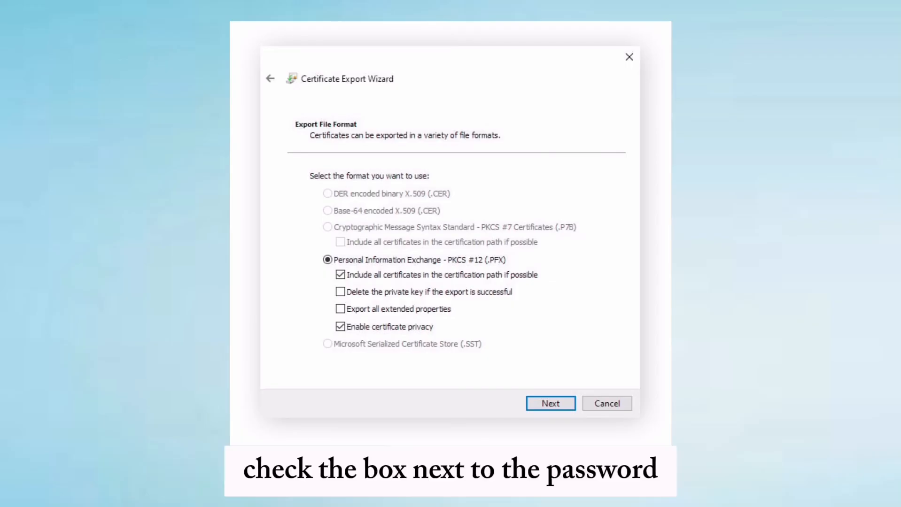
- Accept the Personal Information Exchange (.PFX) export format and continue to the Security page
left_click(549, 403)
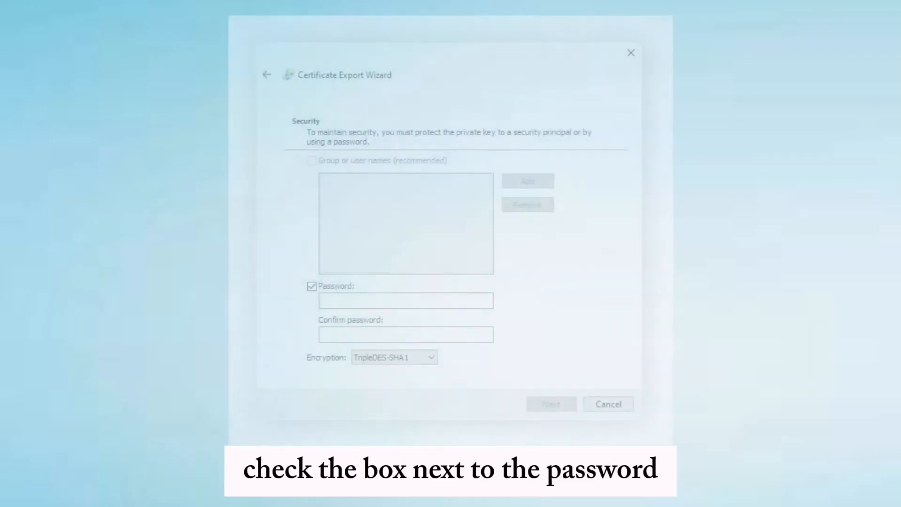